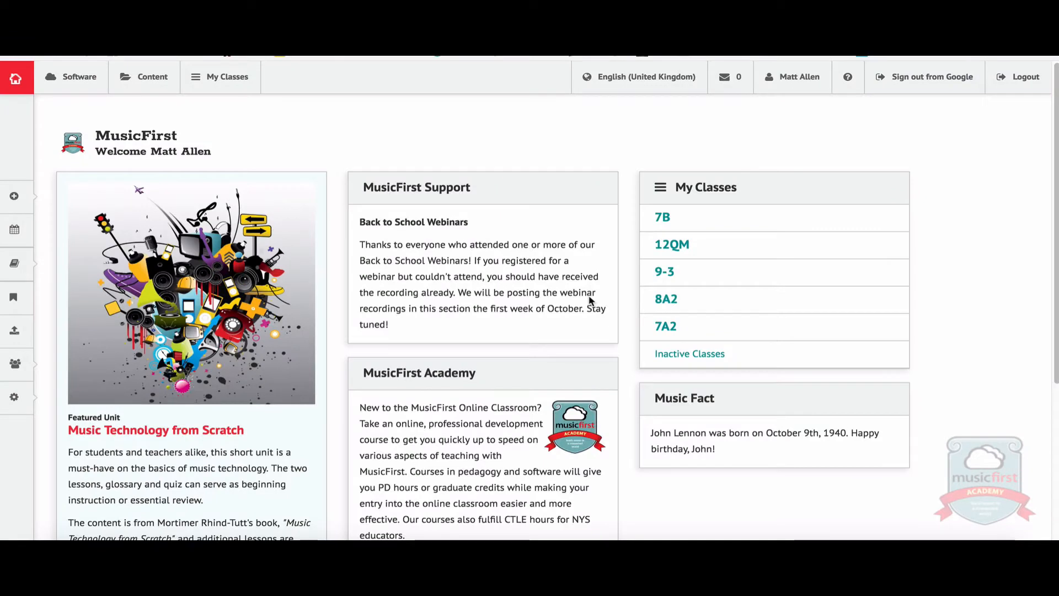
mouse_move(343, 100)
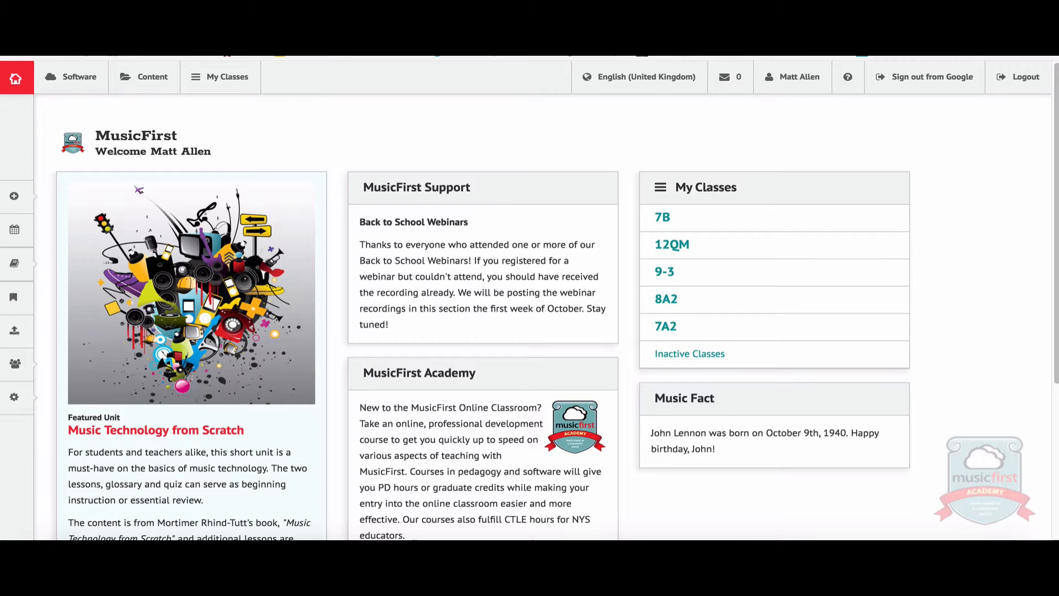
- Open the 7B class from My Classes and review its recent activity and lesson calendar
left_click(662, 217)
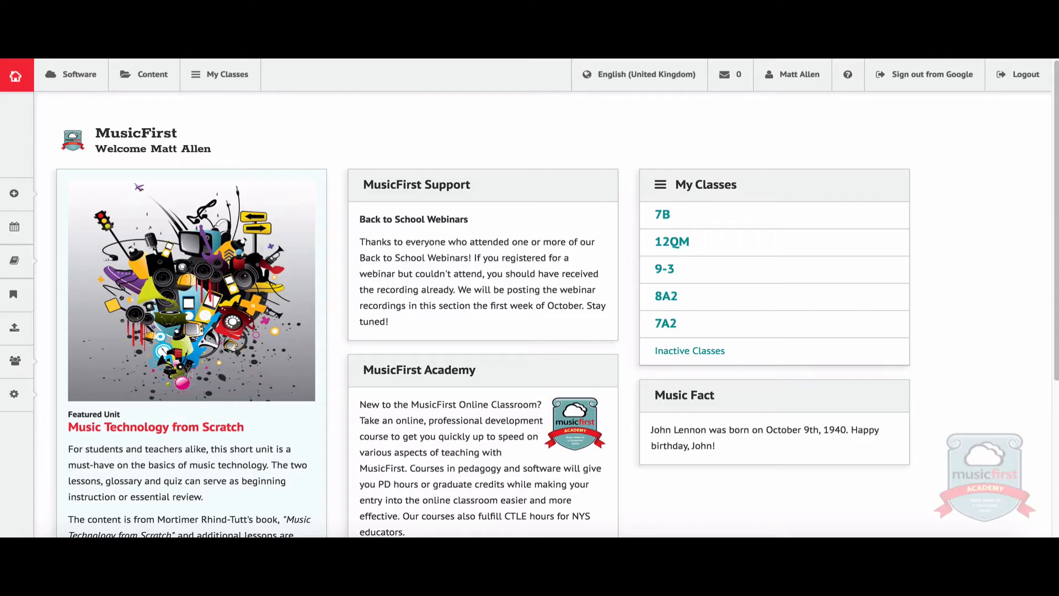
mouse_move(663, 217)
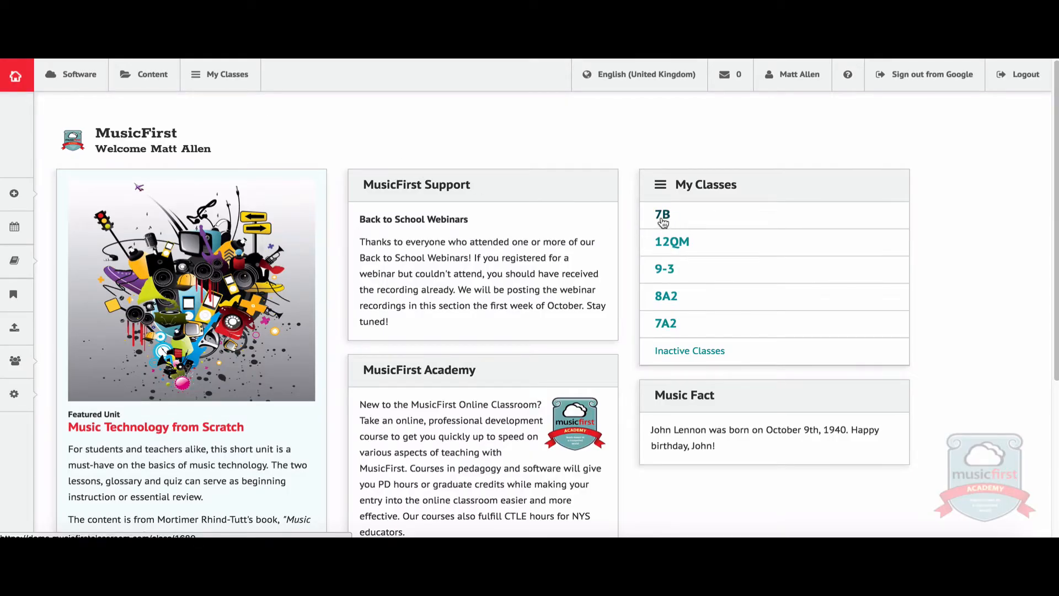
left_click(661, 215)
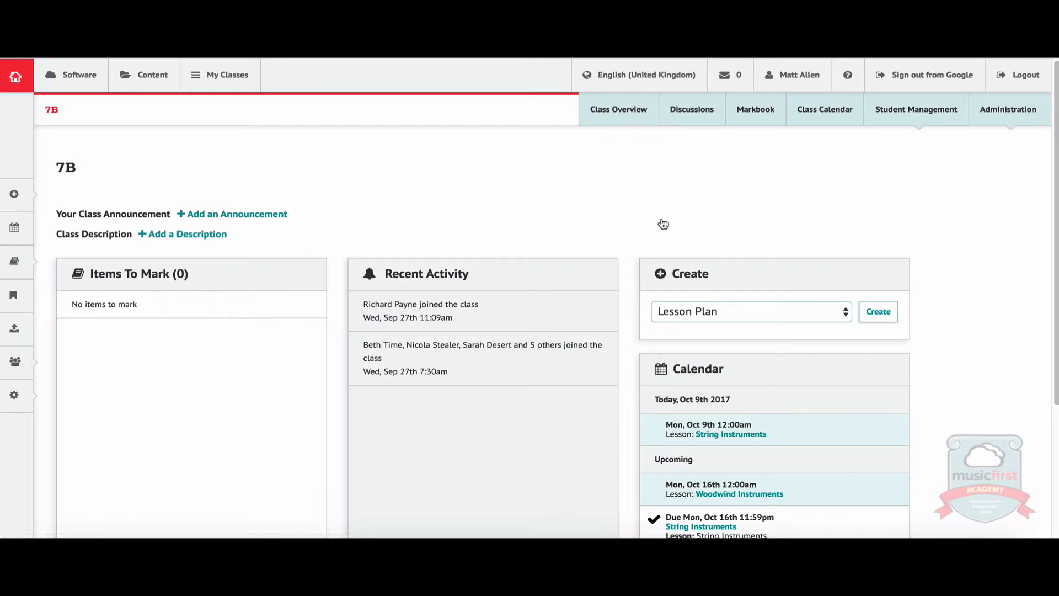
mouse_move(439, 337)
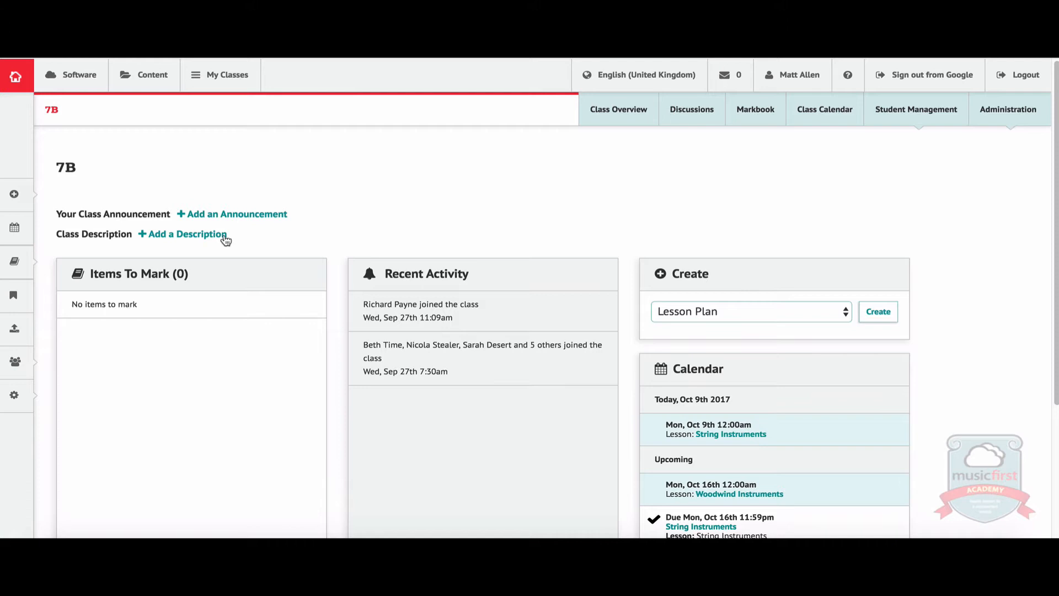
mouse_move(587, 220)
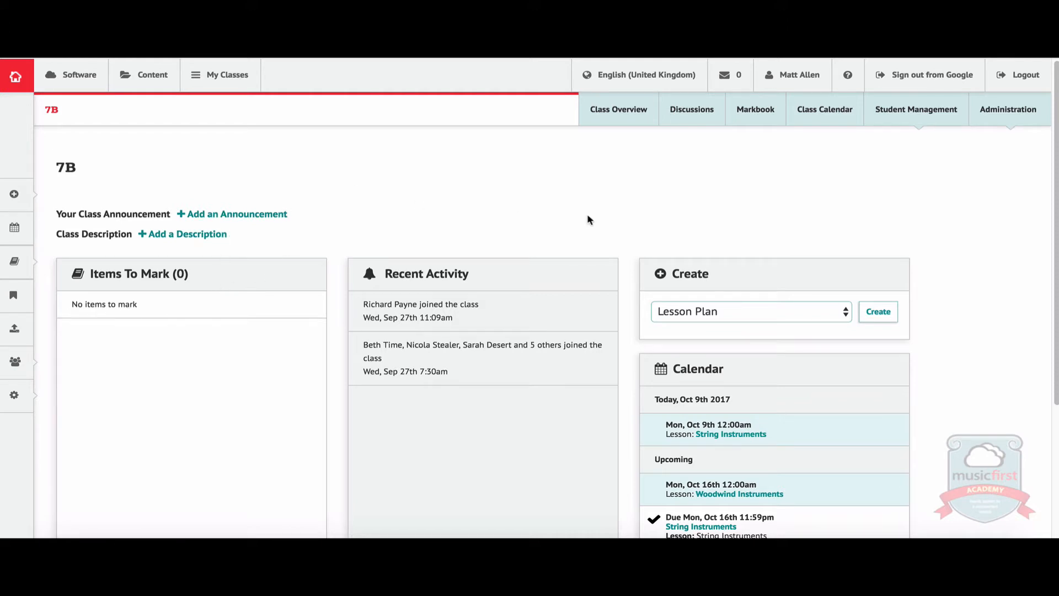
scroll("down", 3)
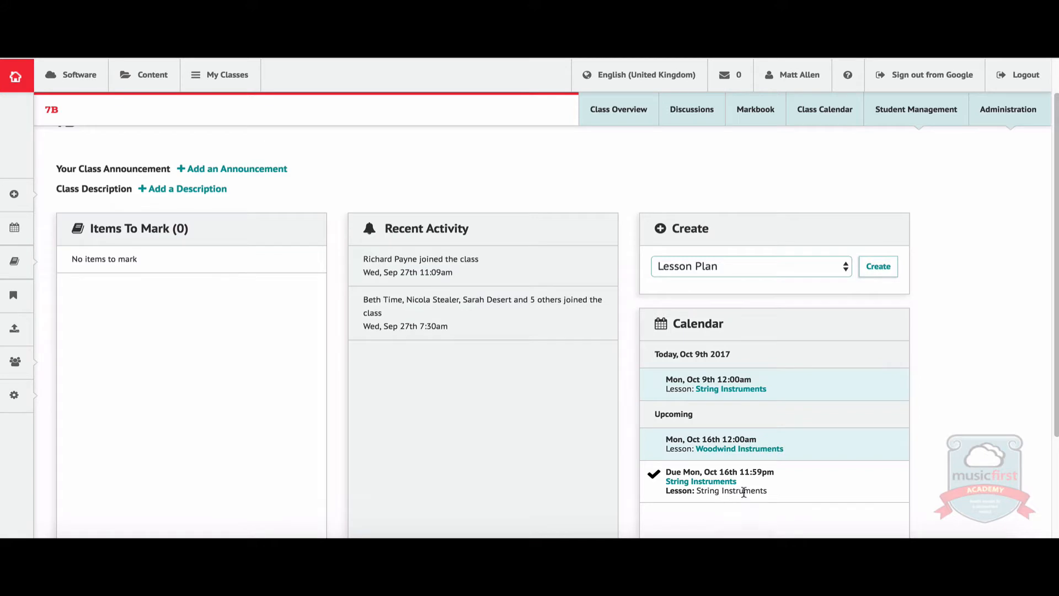
mouse_move(739, 160)
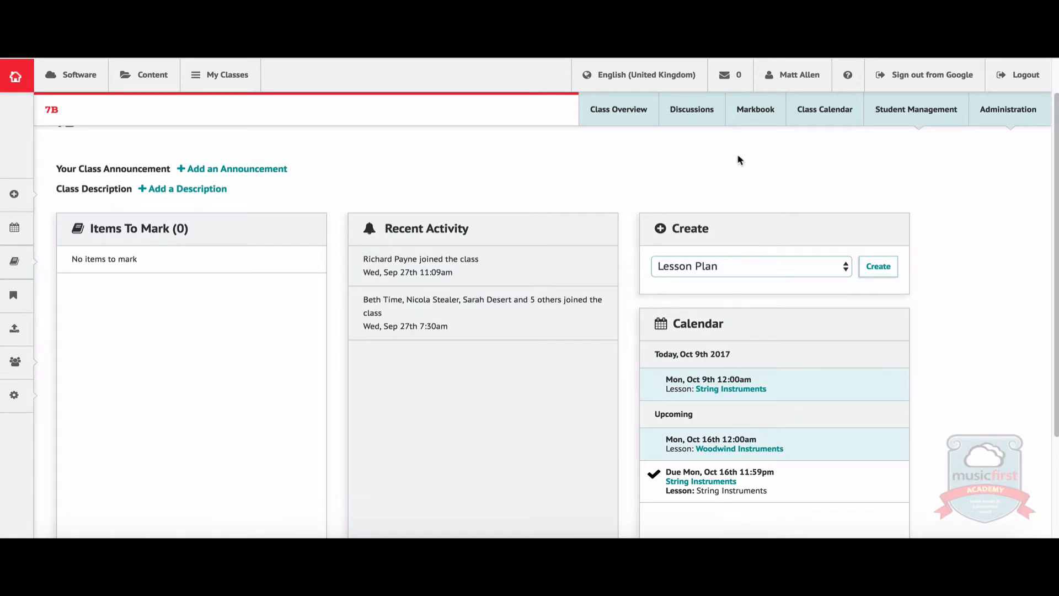
- Switch to the 7B Class Overview listing current and upcoming orchestra lessons
left_click(618, 109)
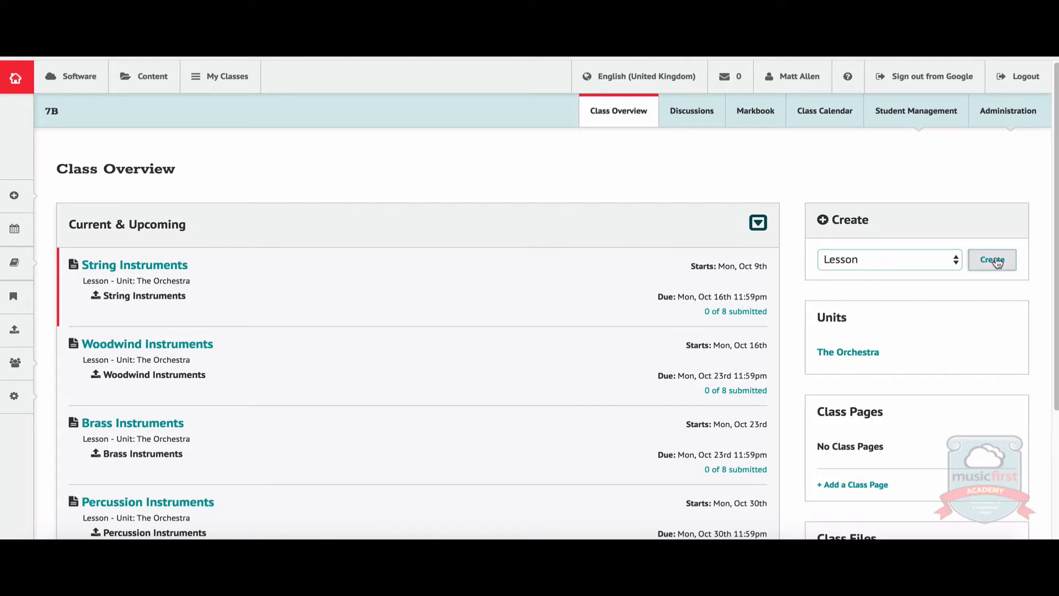
mouse_move(847, 352)
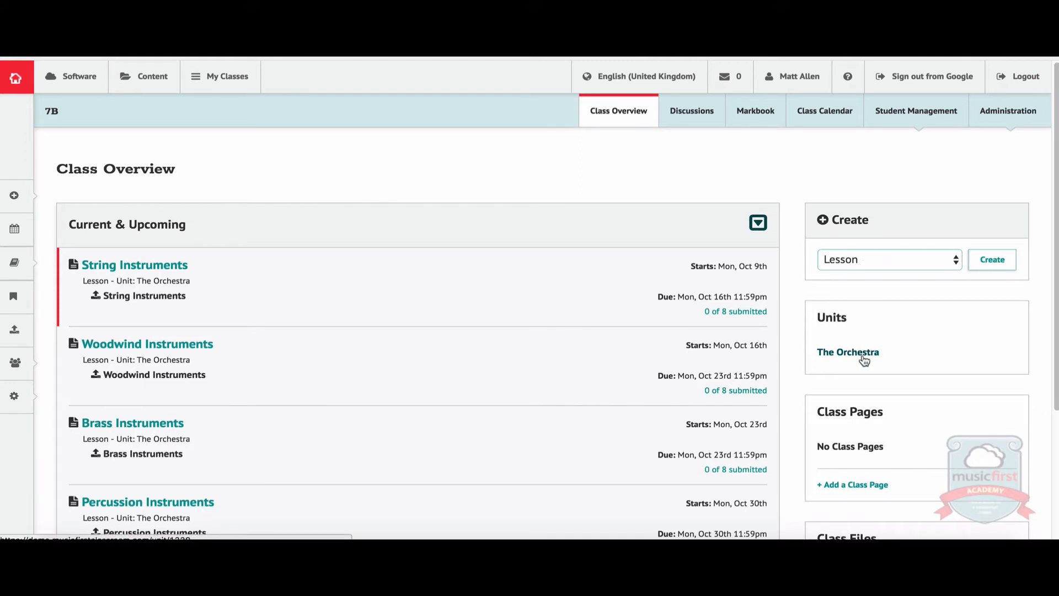
- Open the String Instruments lesson for editing and update it with its existing settings
left_click(134, 264)
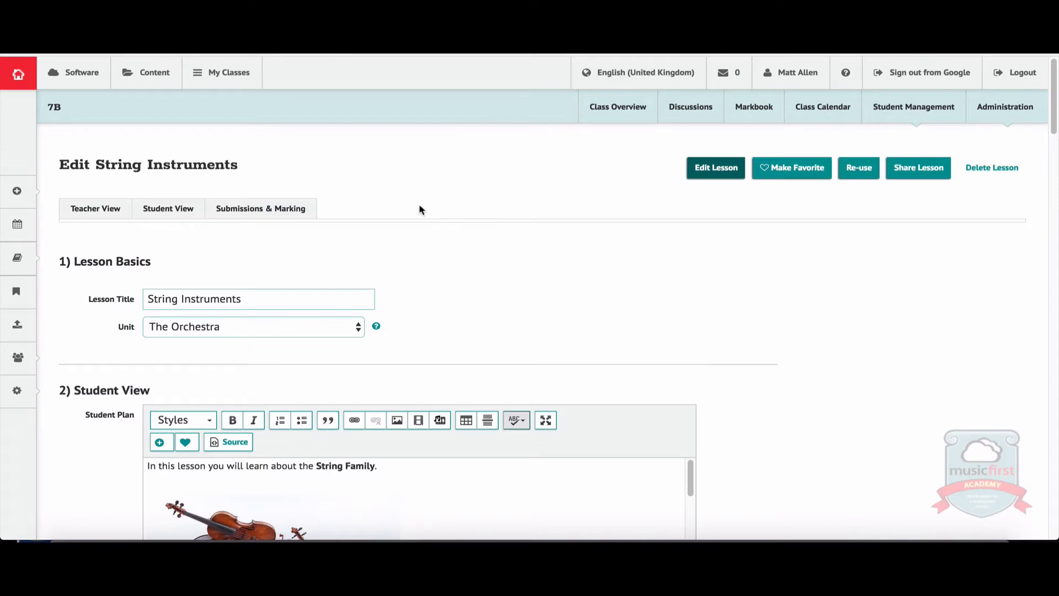
mouse_move(722, 197)
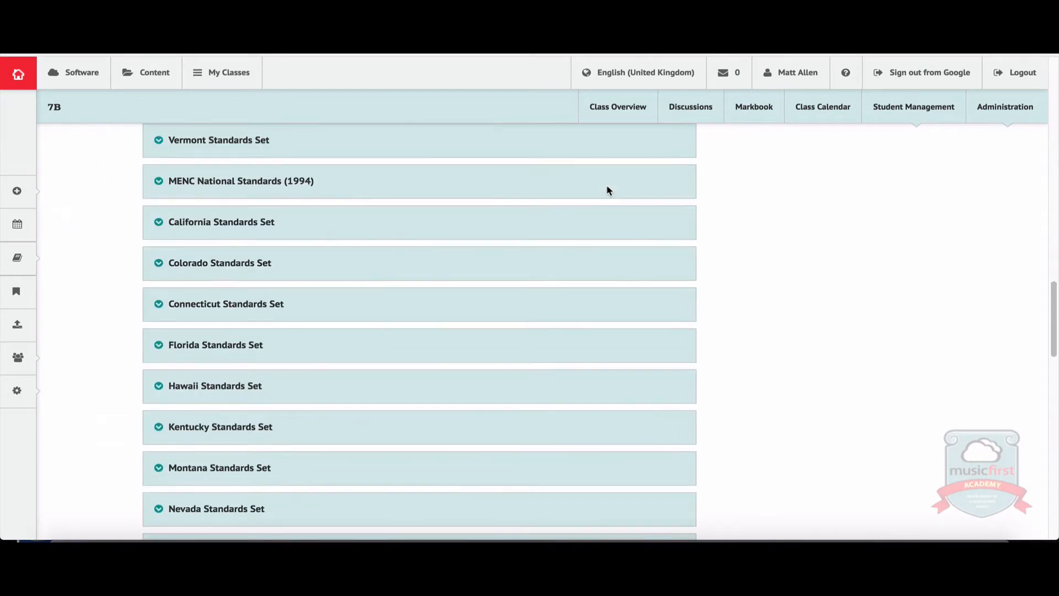
scroll("down", 3)
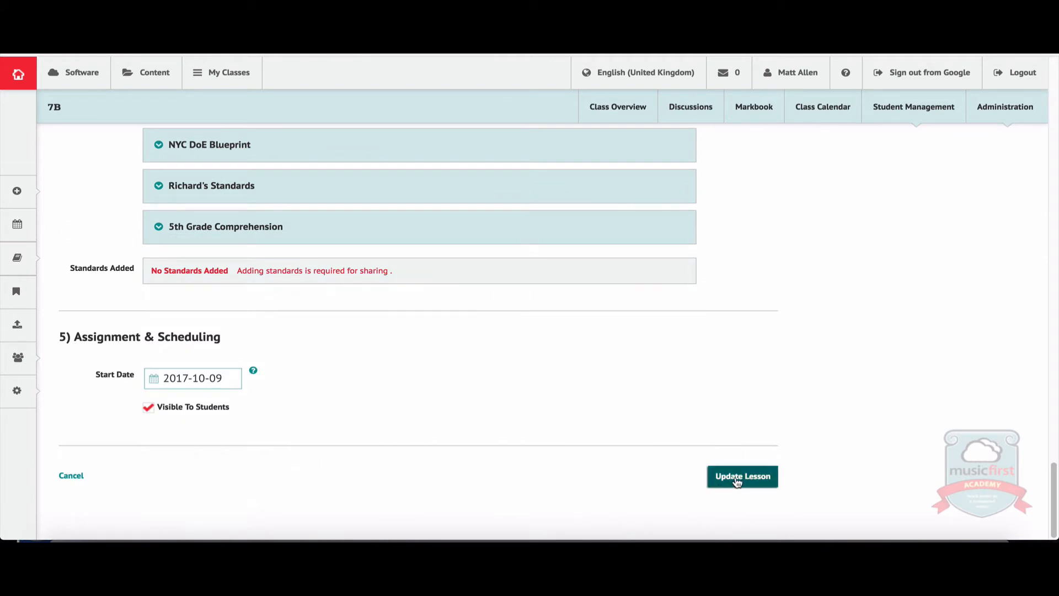
left_click(741, 476)
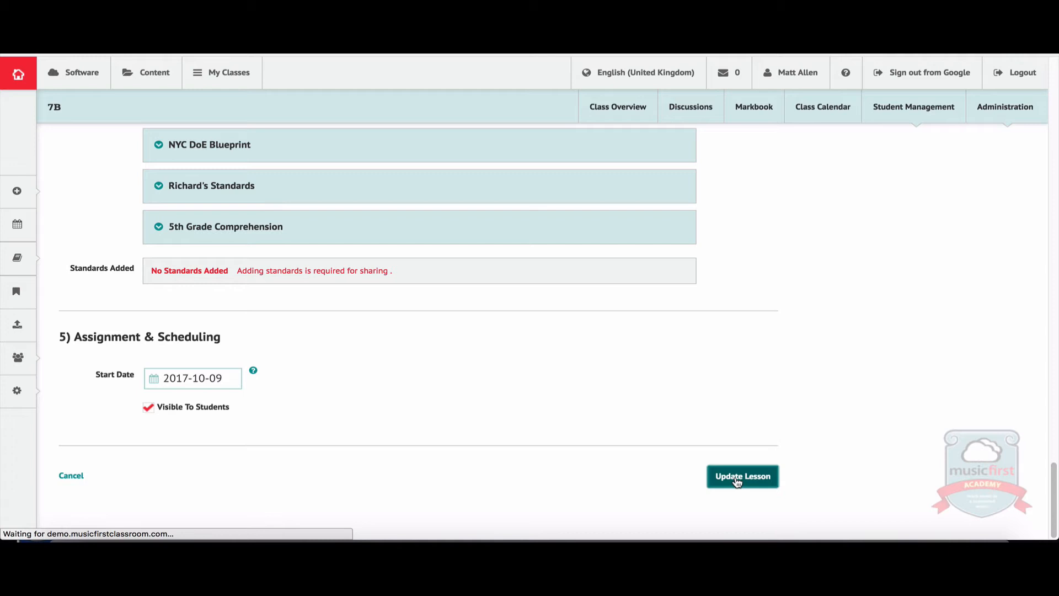
- Share the String Instruments task from Submissions & Marking, bringing up the 7B Google Classroom stream
left_click(742, 476)
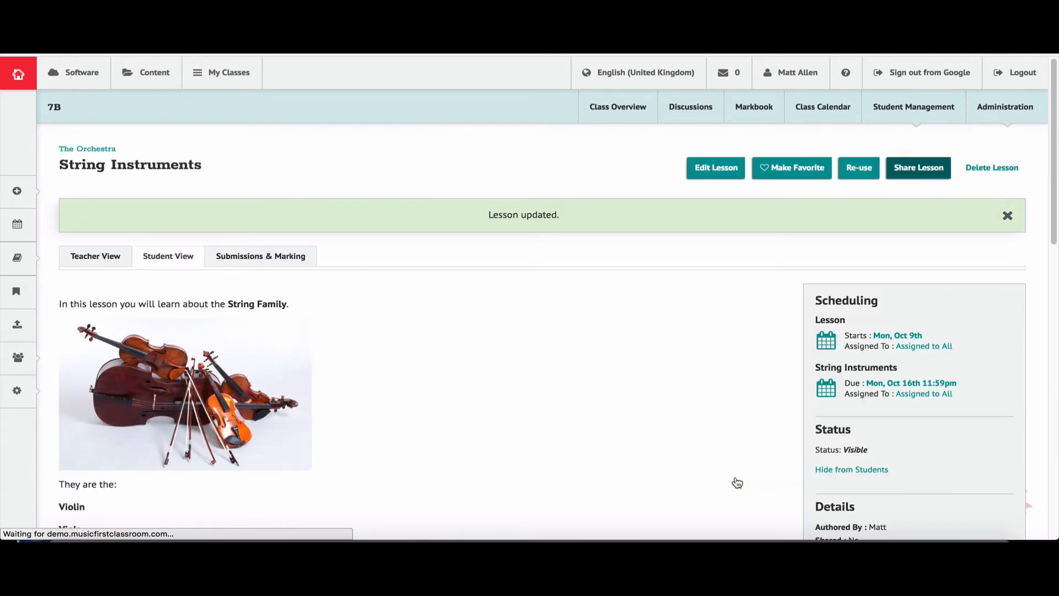
mouse_move(261, 256)
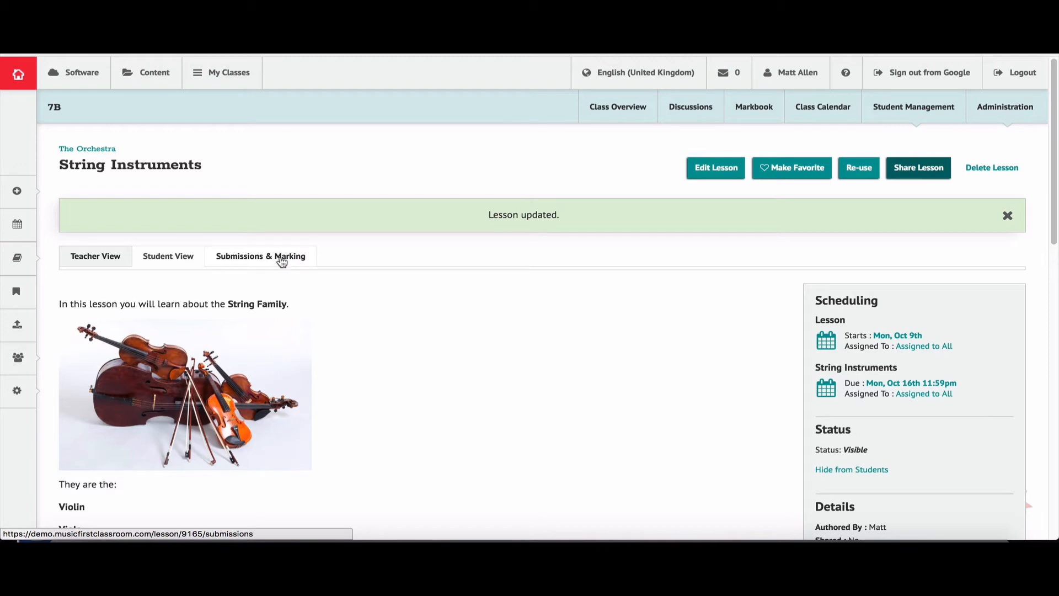
left_click(260, 255)
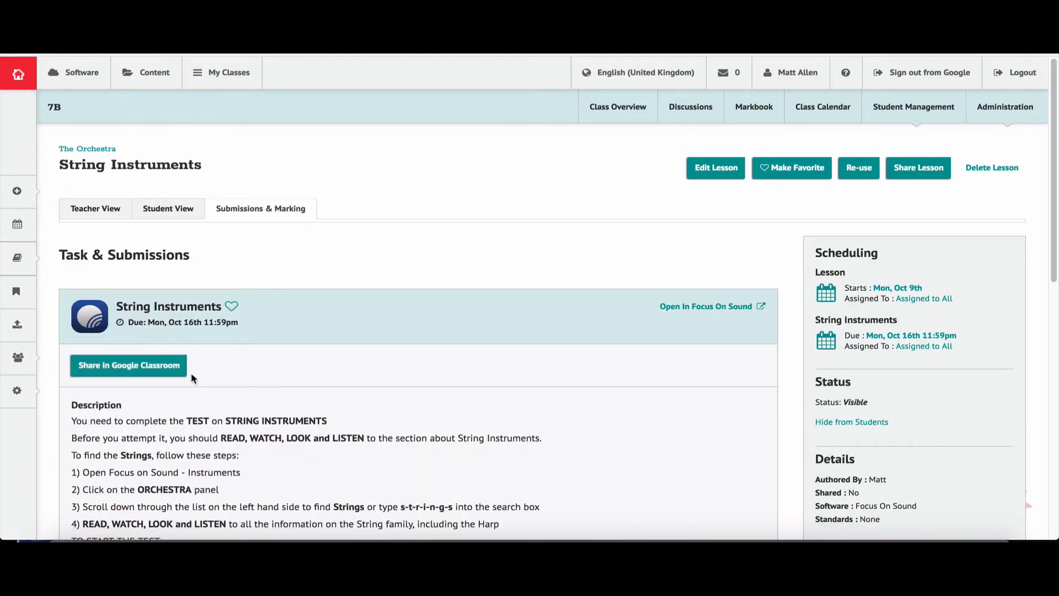
mouse_move(180, 386)
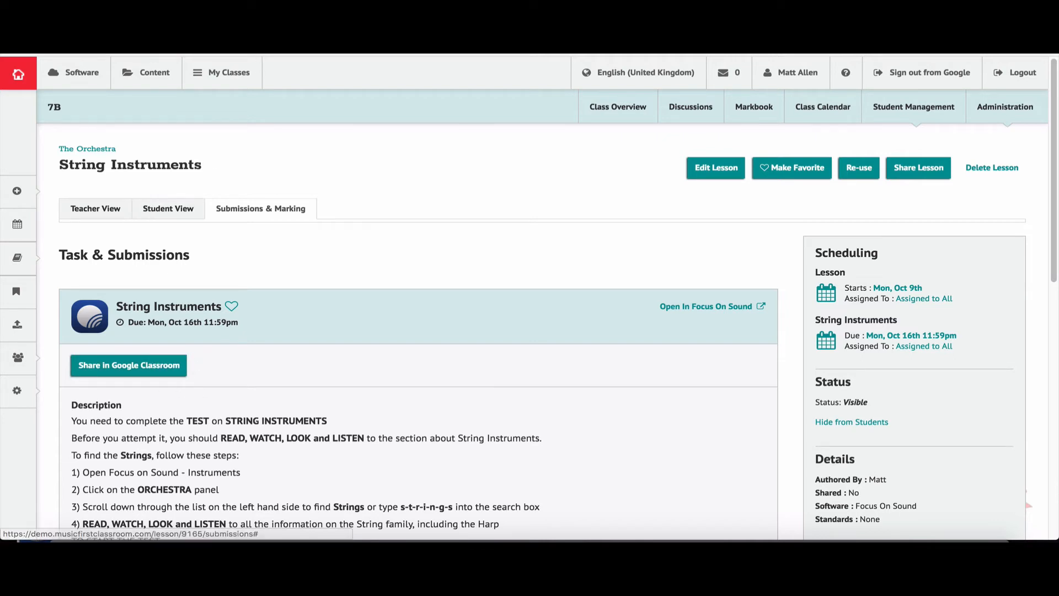
left_click(128, 365)
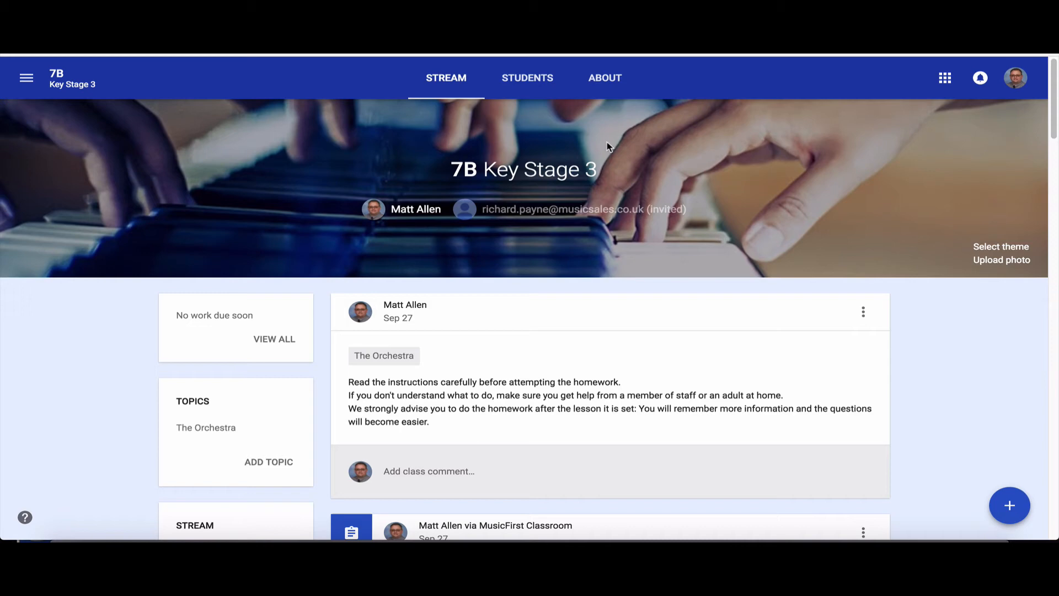
mouse_move(831, 170)
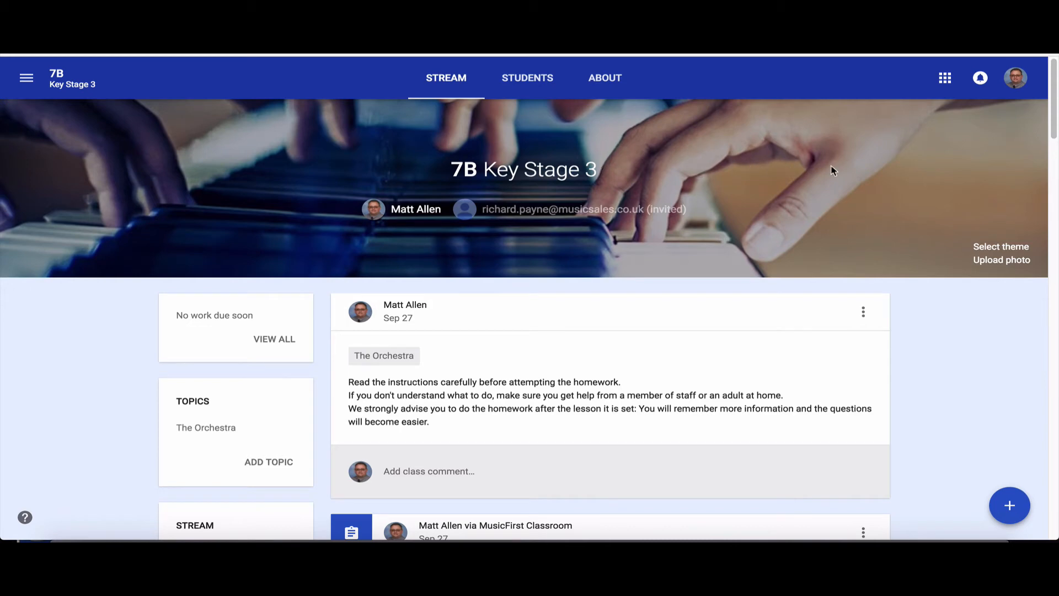
- Scroll the 7B stream past the Woodwind, Brass and Percussion assignments and back up
scroll("down", 3)
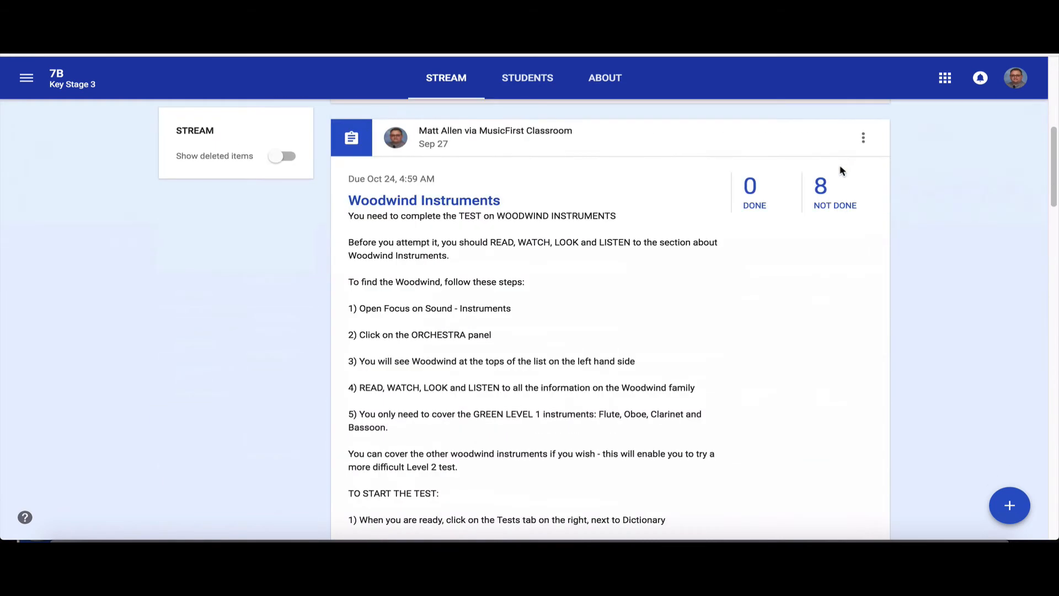
scroll("down", 3)
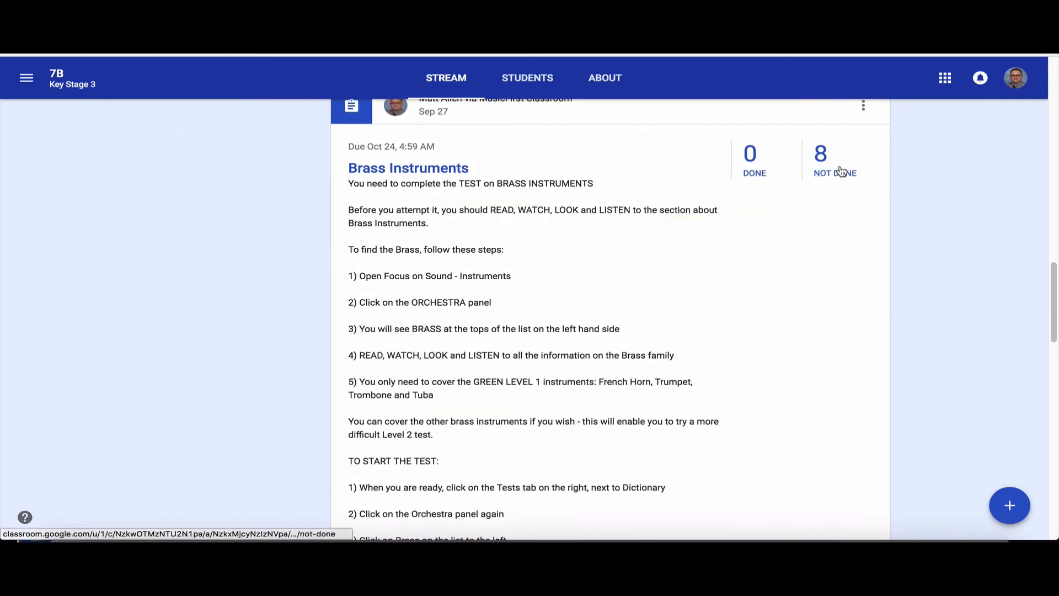
scroll("down", 3)
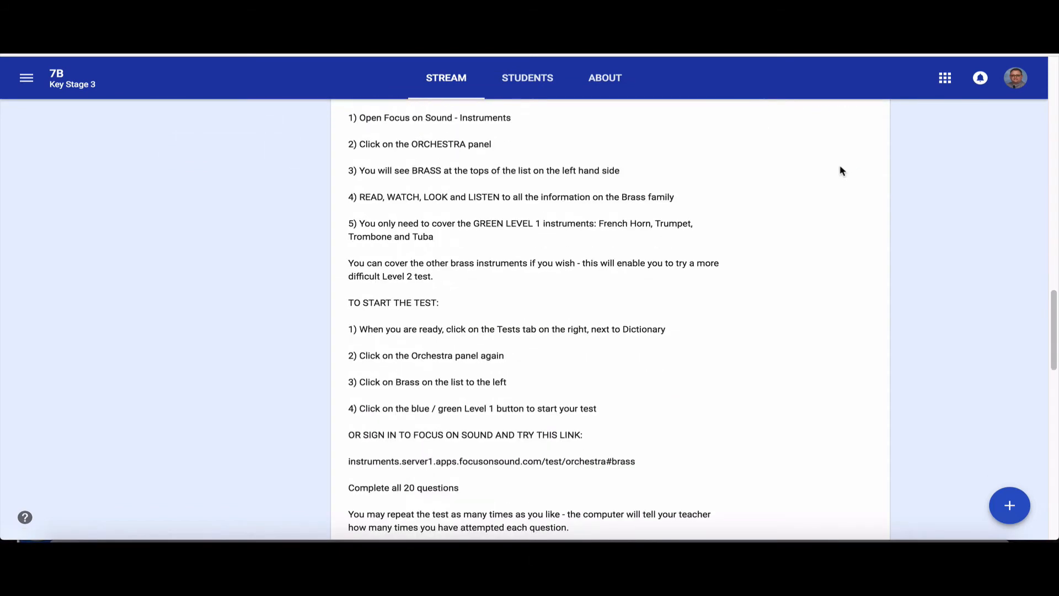
scroll("down", 3)
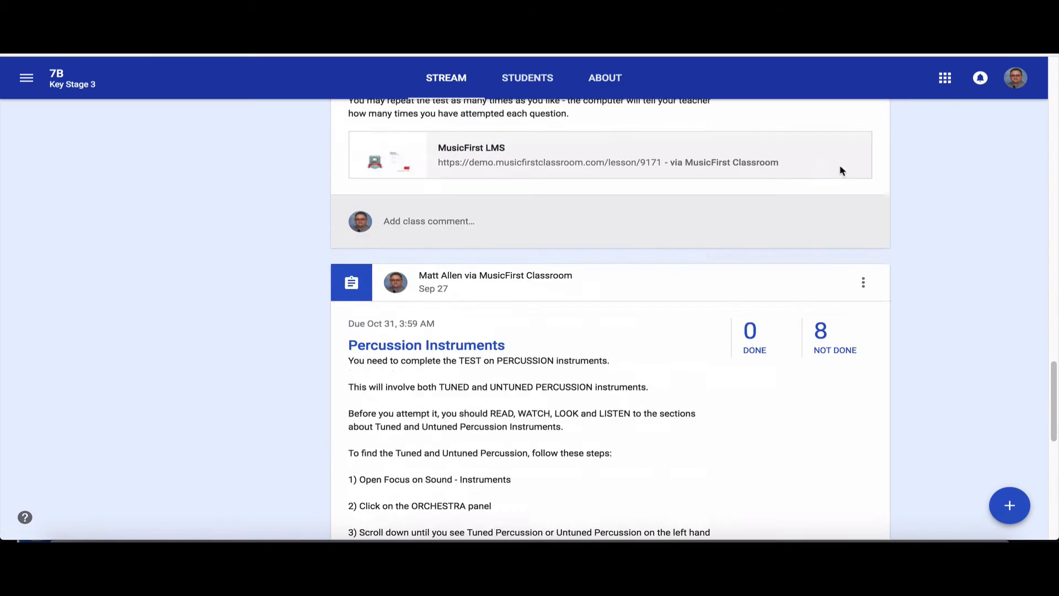
scroll("up", 3)
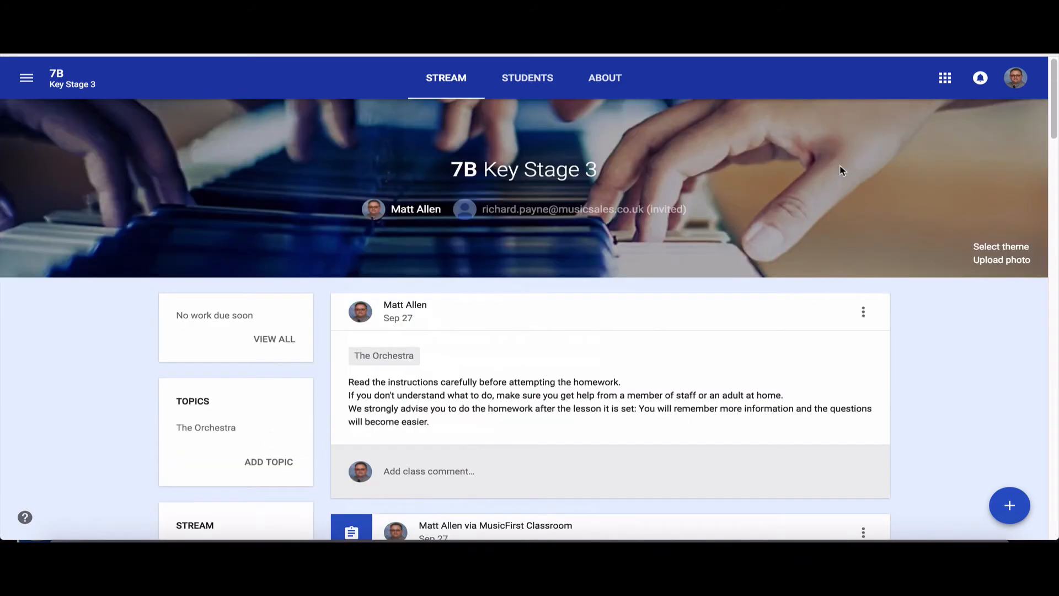
mouse_move(787, 295)
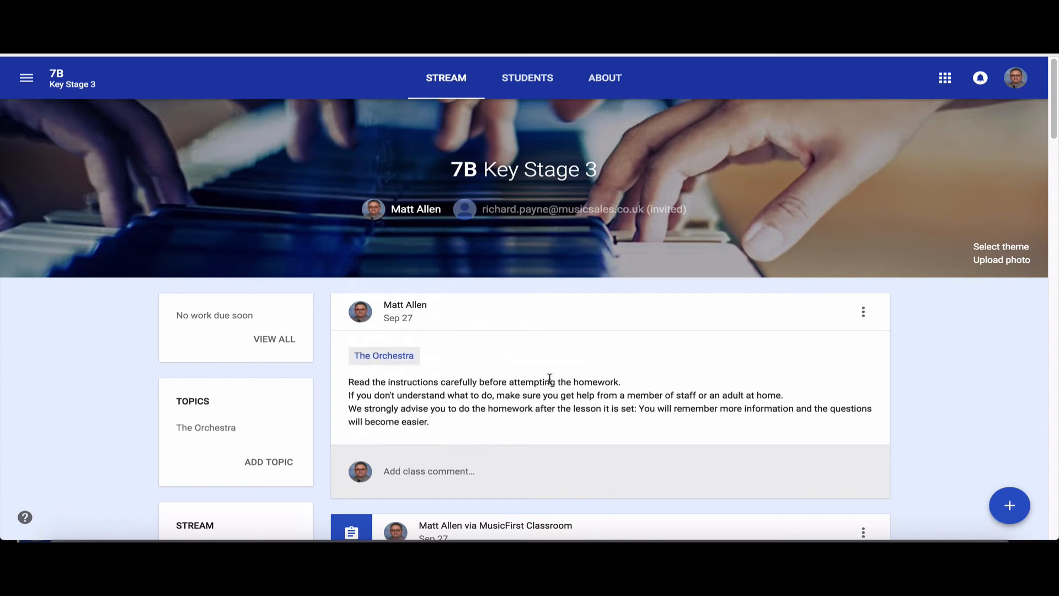
mouse_move(527, 434)
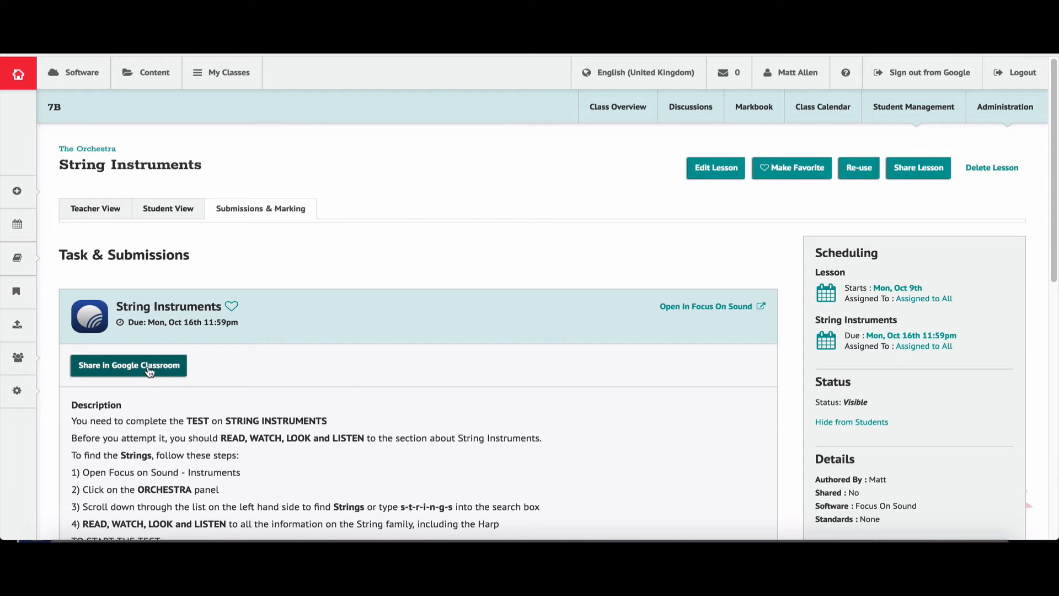
- Share the String Instruments task to the 7B Google course and confirm success
left_click(128, 365)
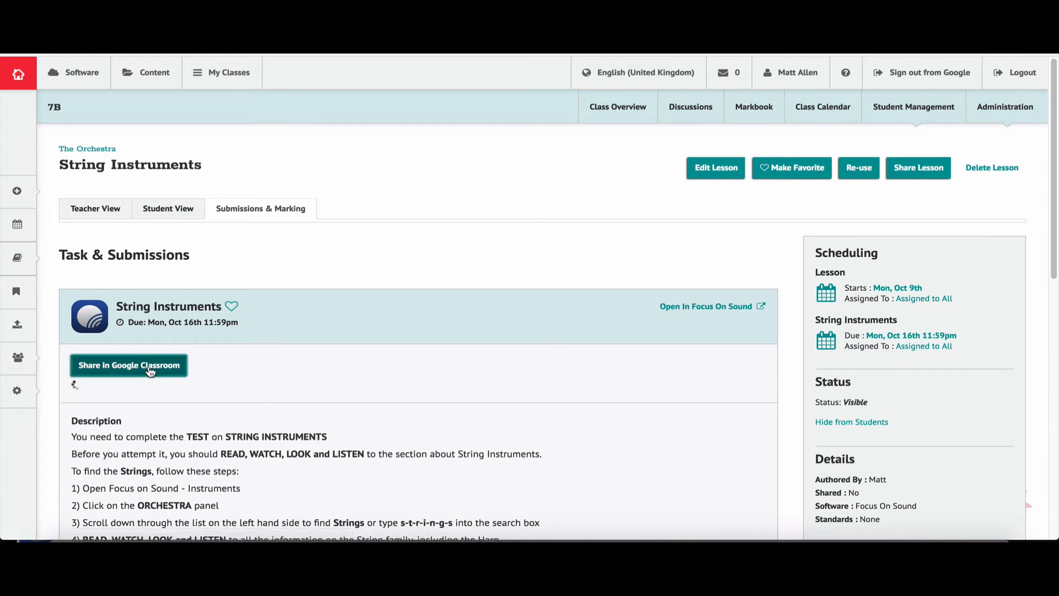
left_click(128, 365)
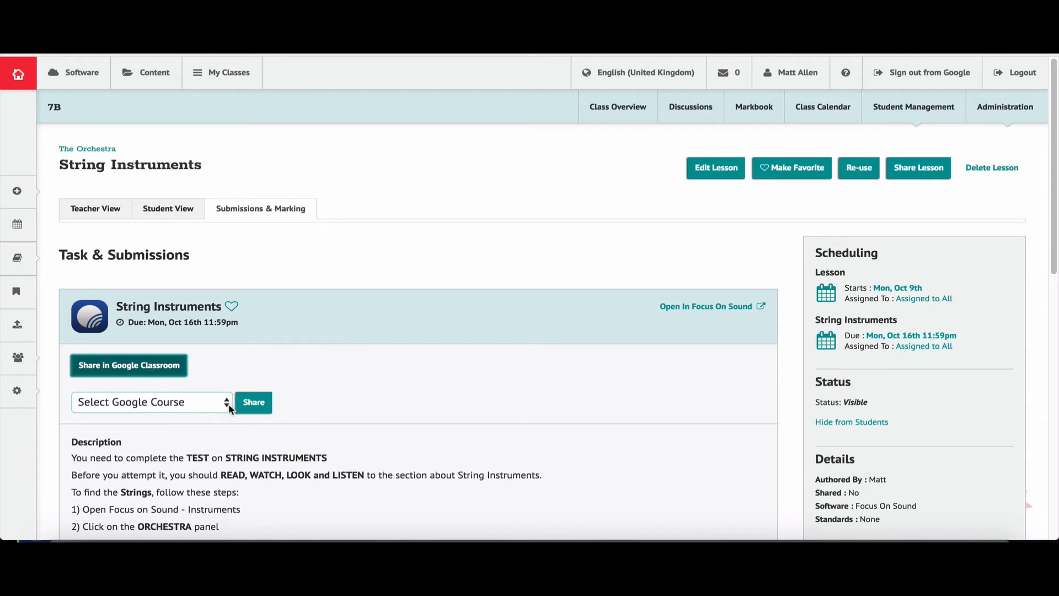
left_click(151, 401)
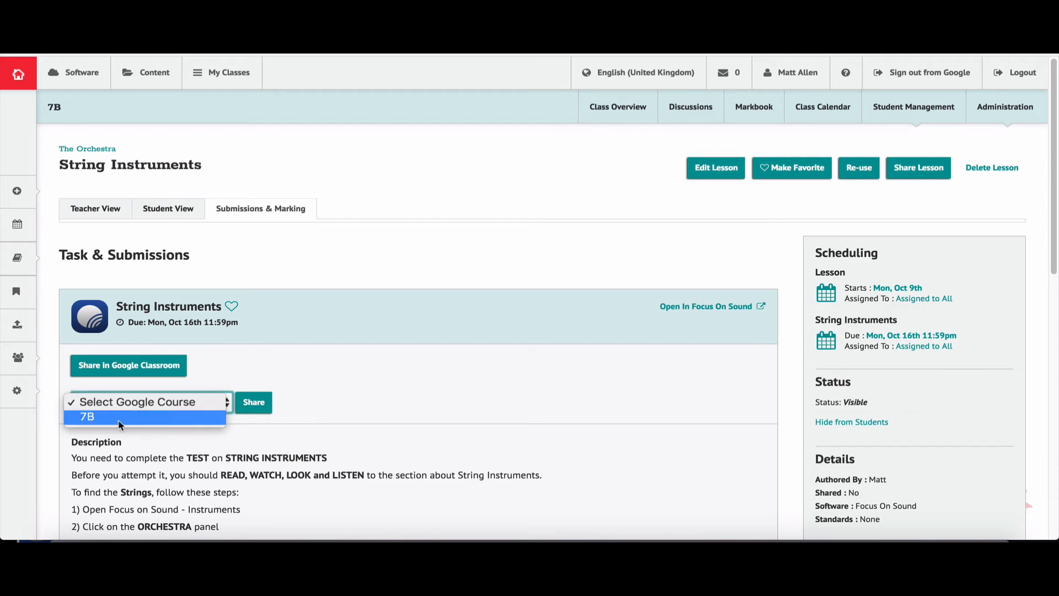
mouse_move(110, 424)
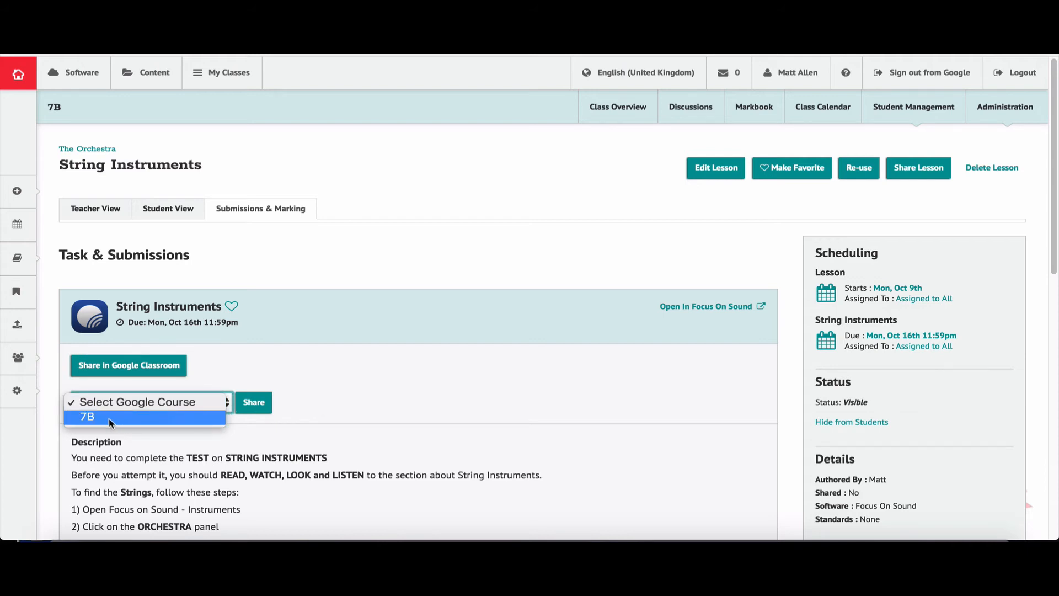
left_click(86, 417)
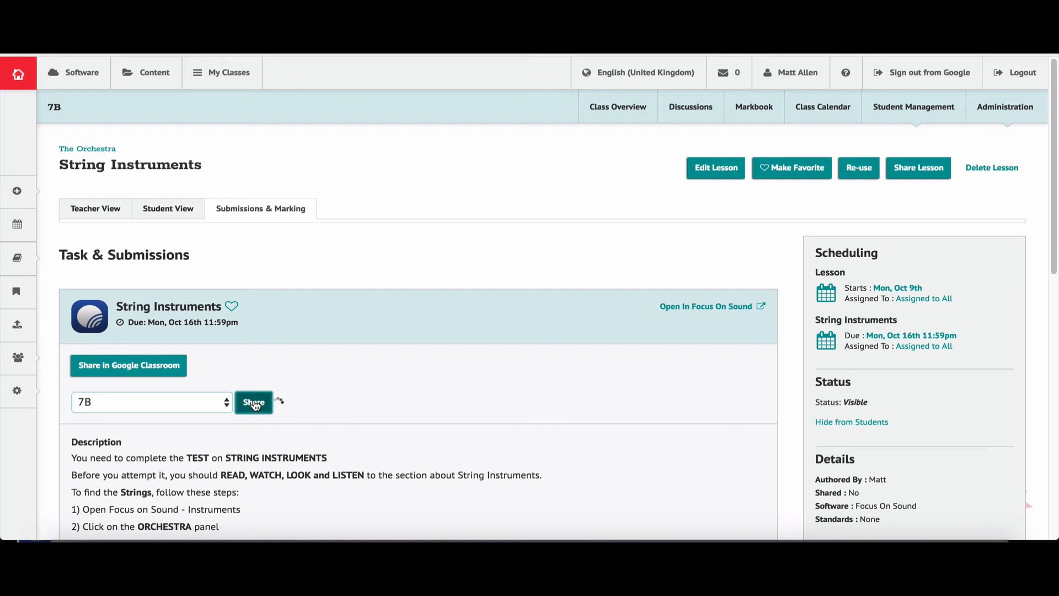
left_click(253, 402)
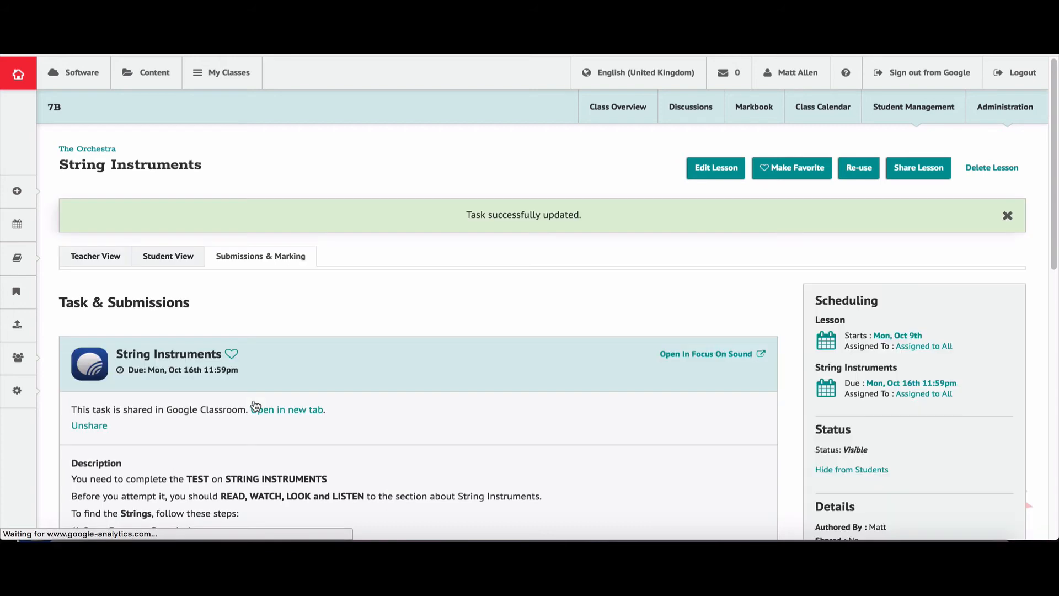
mouse_move(428, 206)
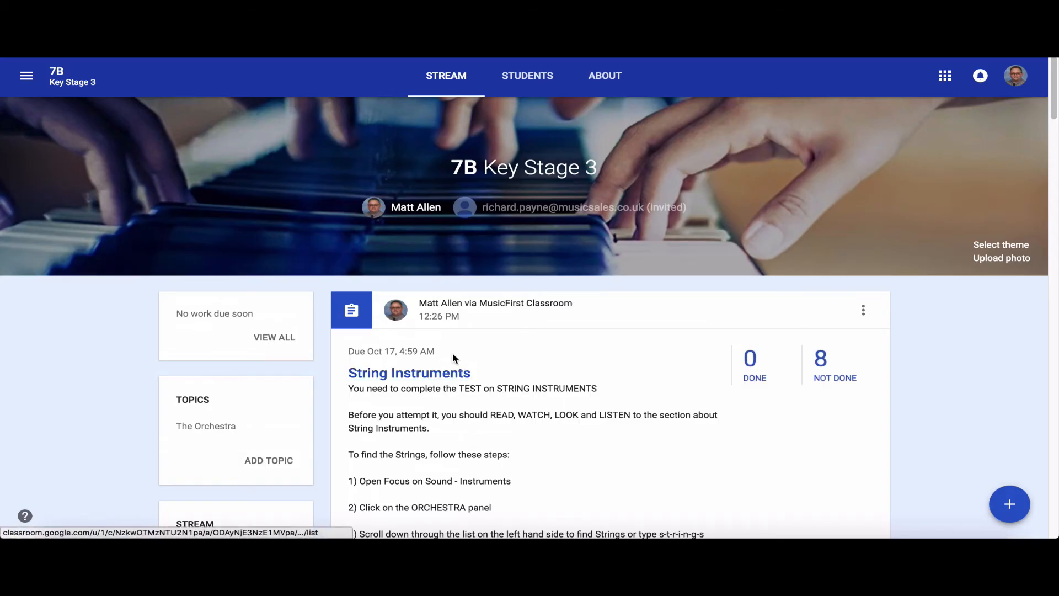
- Move The Orchestra intro post to the top of the 7B stream via its options menu
scroll("down", 3)
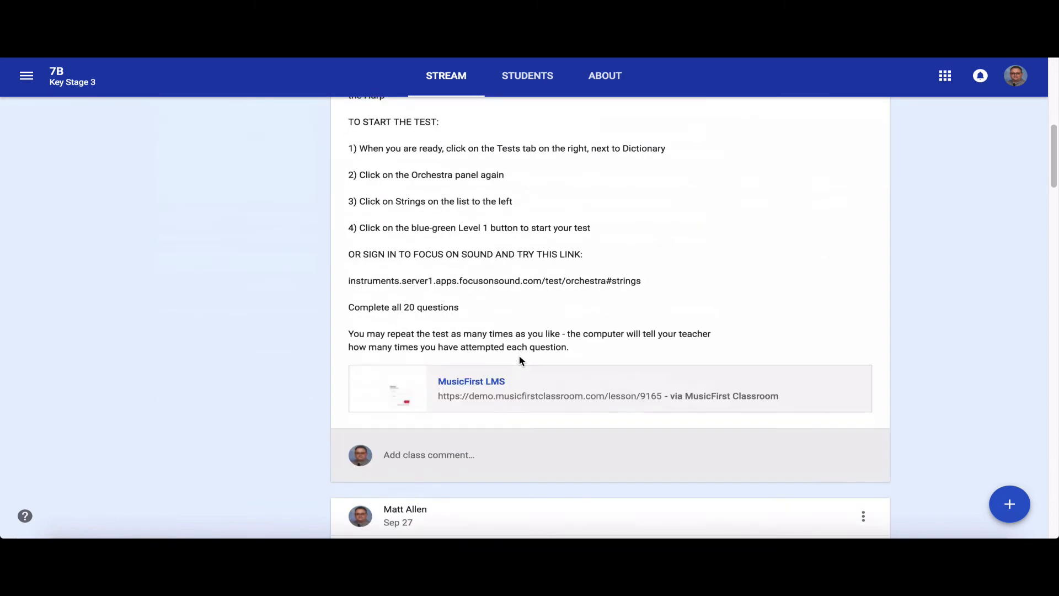
scroll("down", 3)
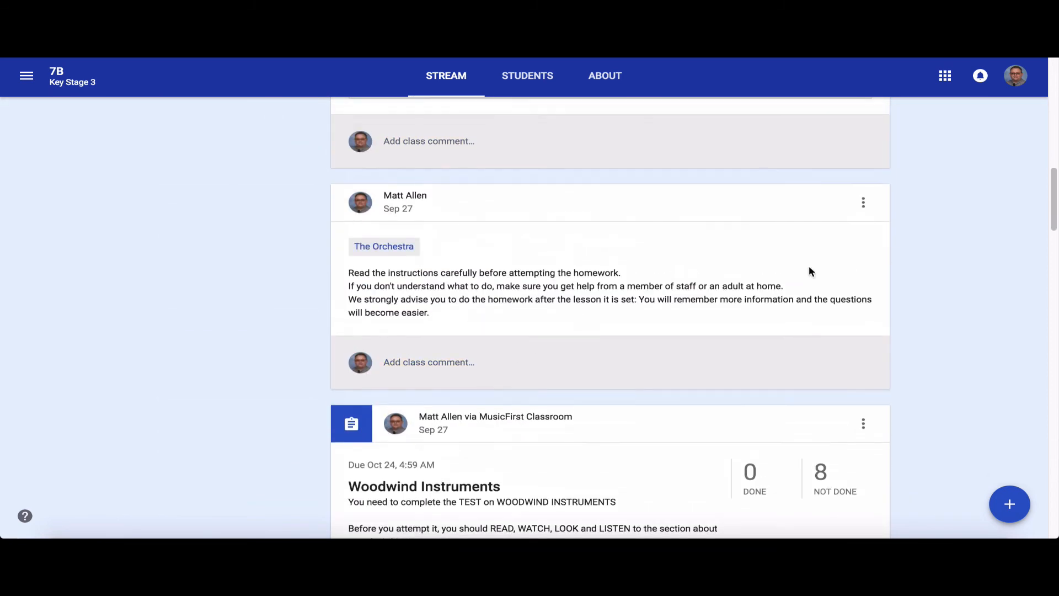
left_click(863, 202)
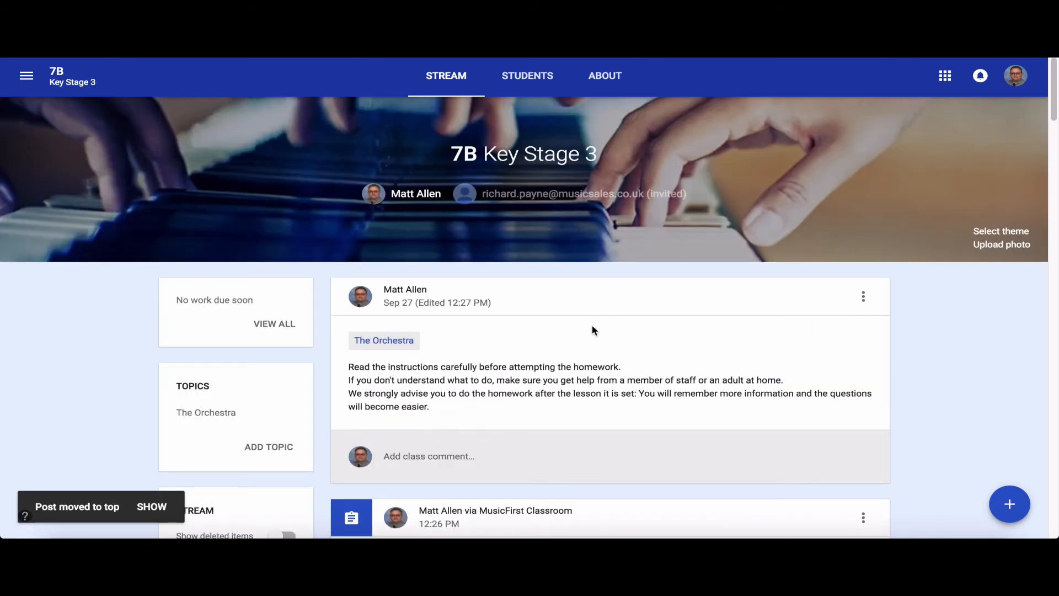
- Follow the MusicFirst LMS link in the String Instruments assignment to its lesson page
scroll("down", 3)
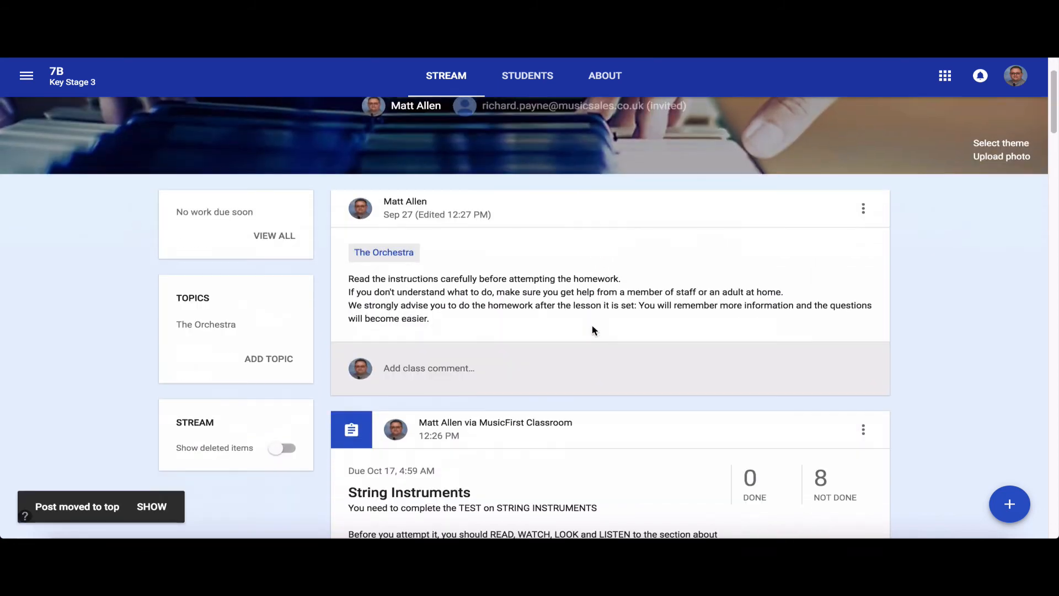
scroll("down", 3)
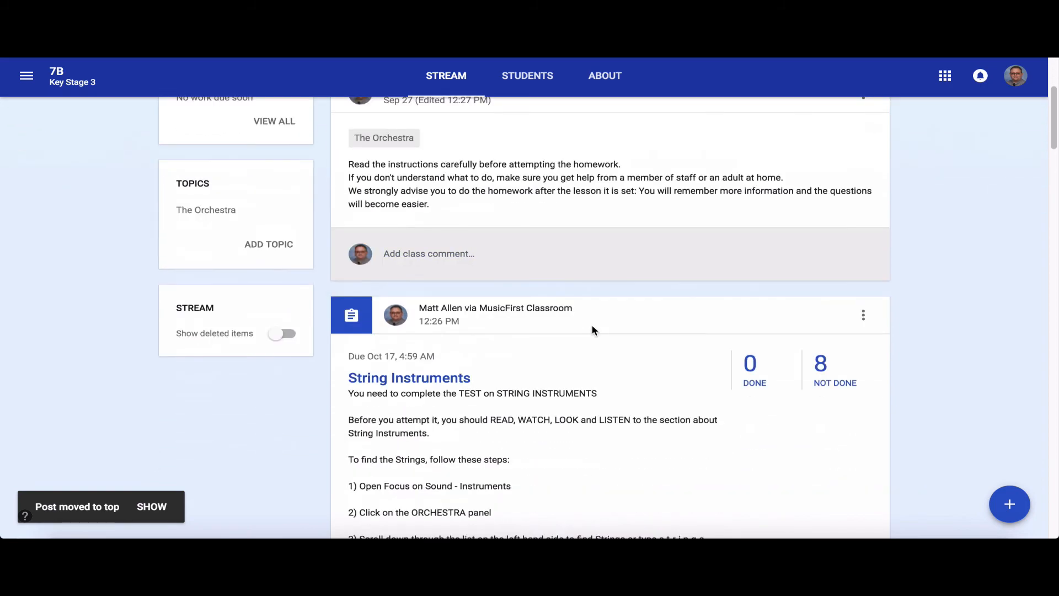
scroll("down", 3)
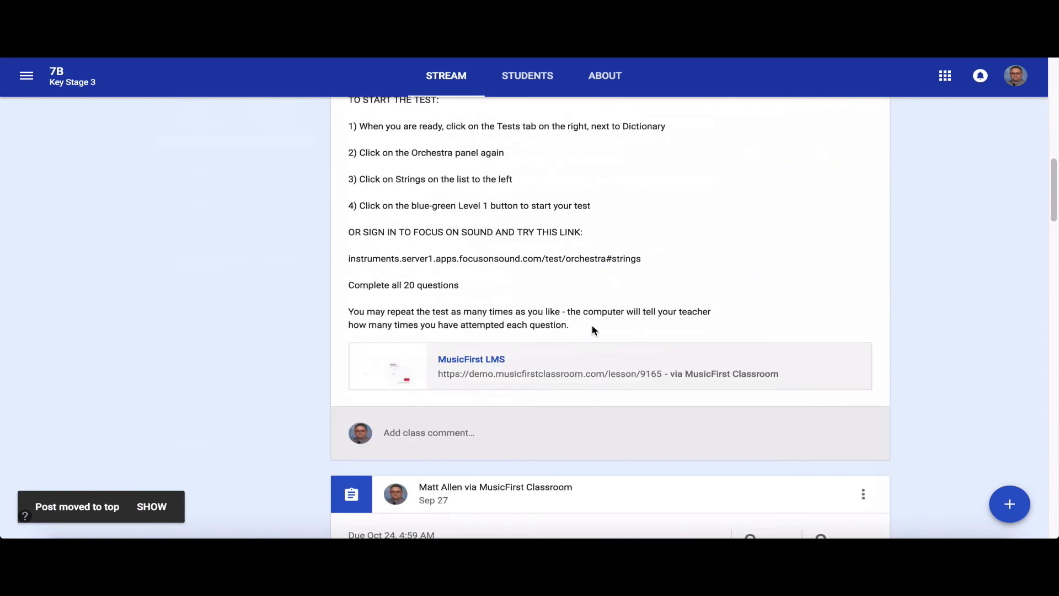
scroll("up", 3)
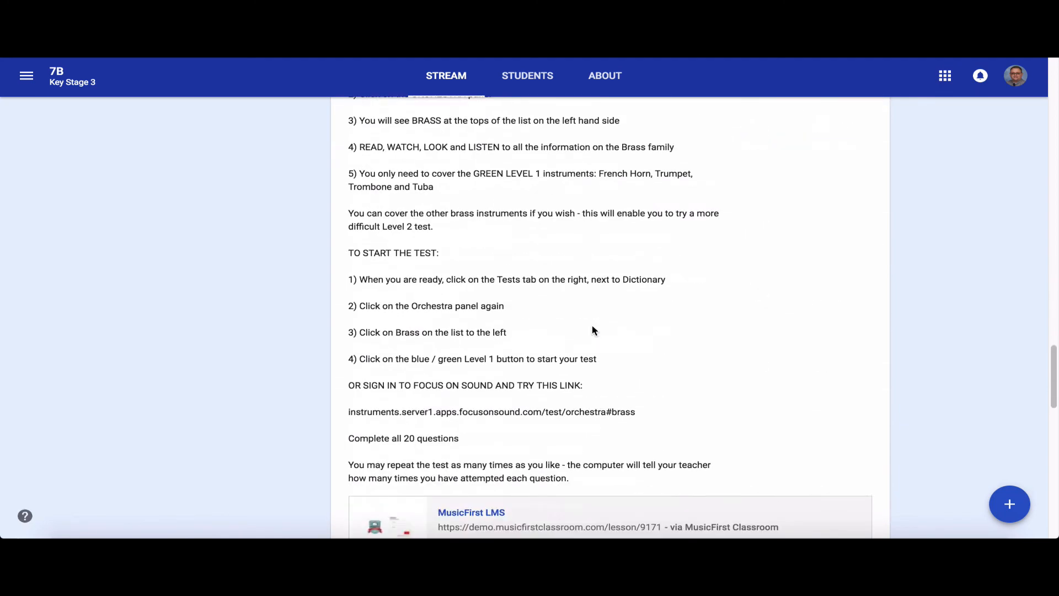
scroll("down", 3)
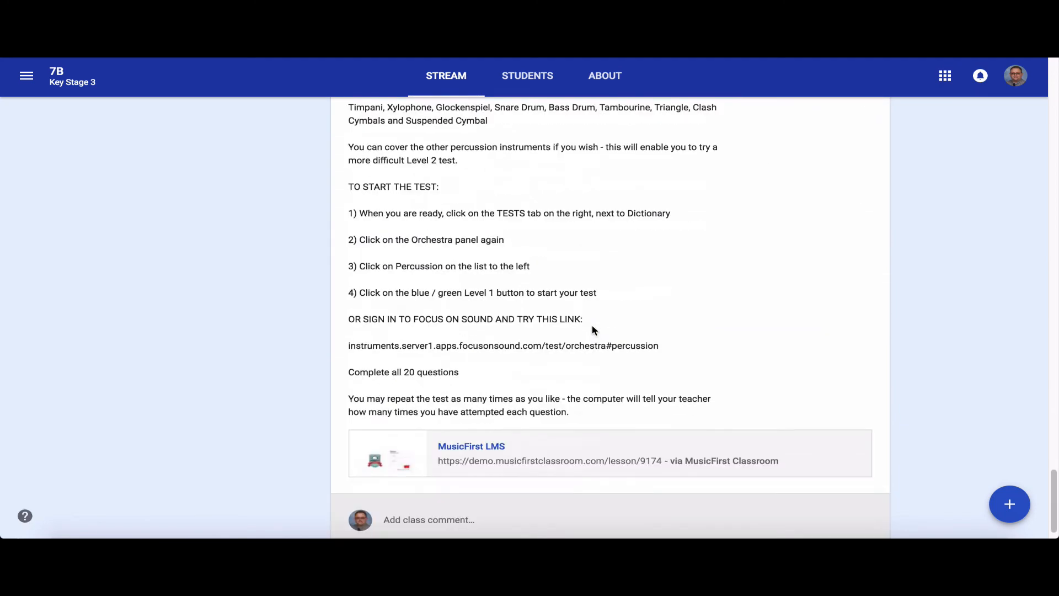
scroll("up", 3)
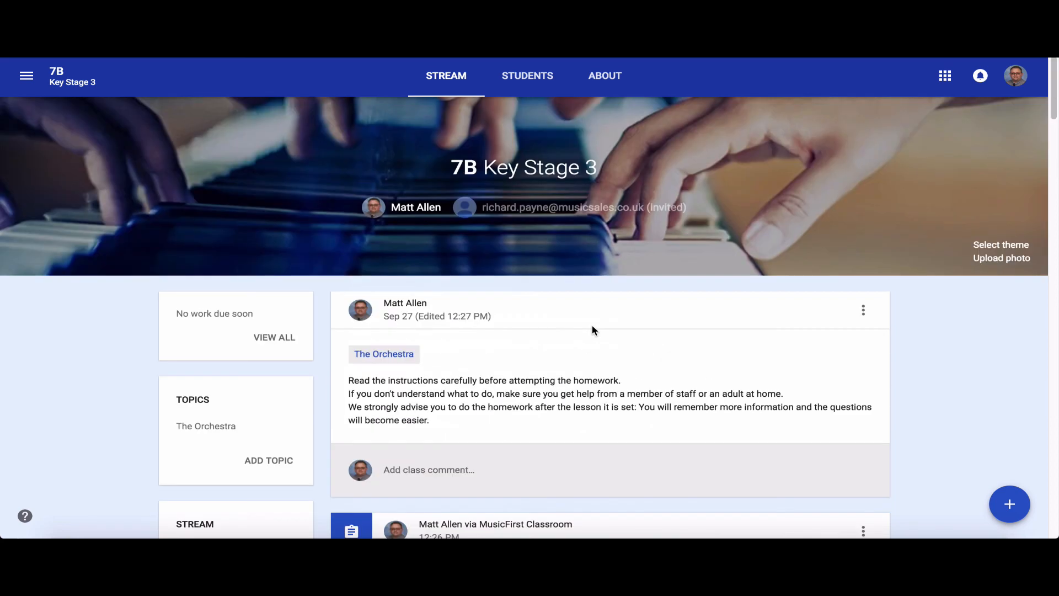
mouse_move(941, 358)
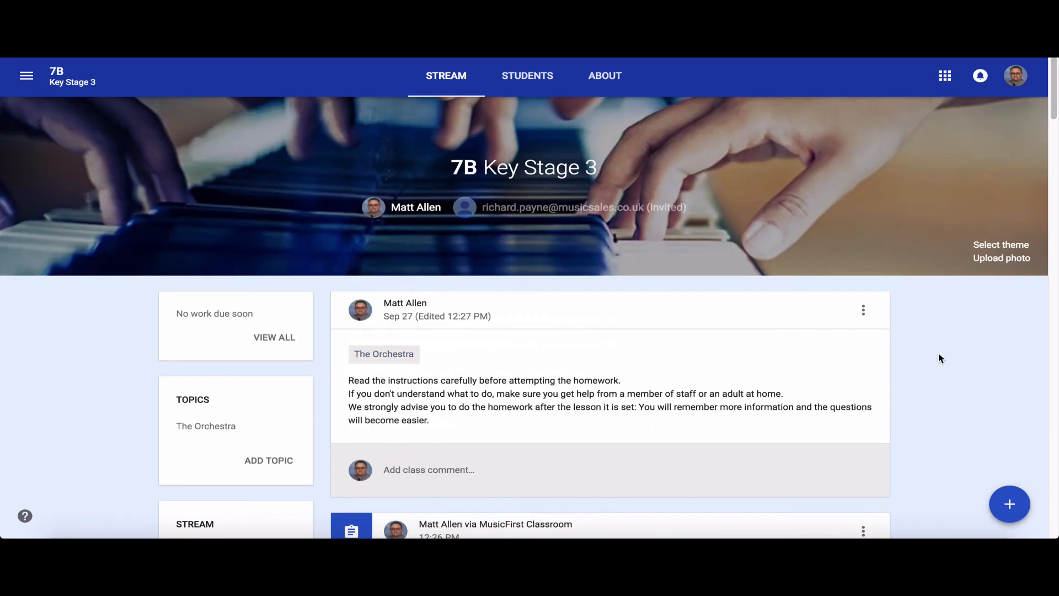
scroll("down", 3)
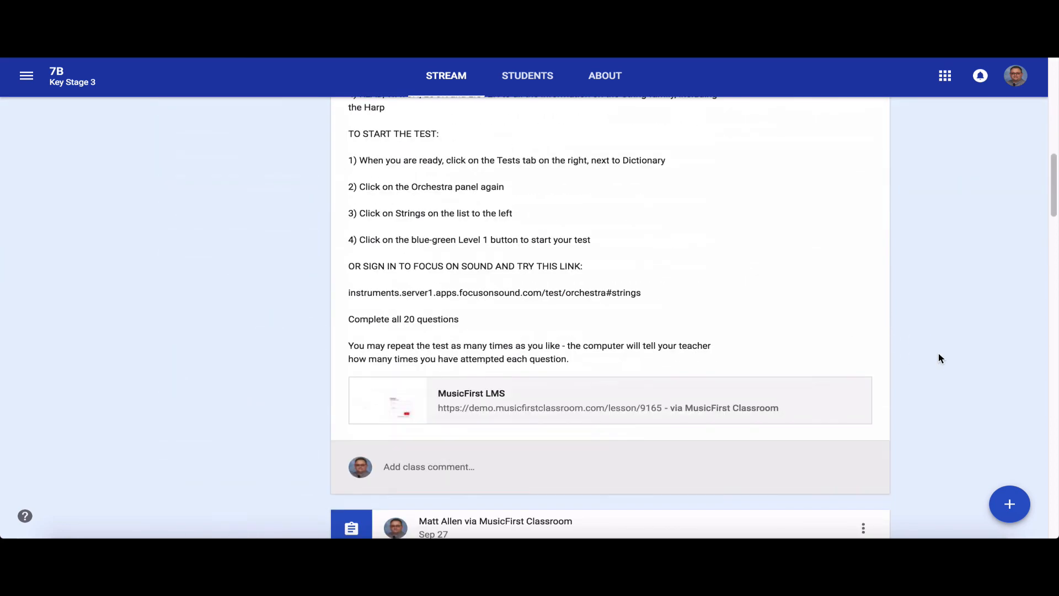
mouse_move(471, 393)
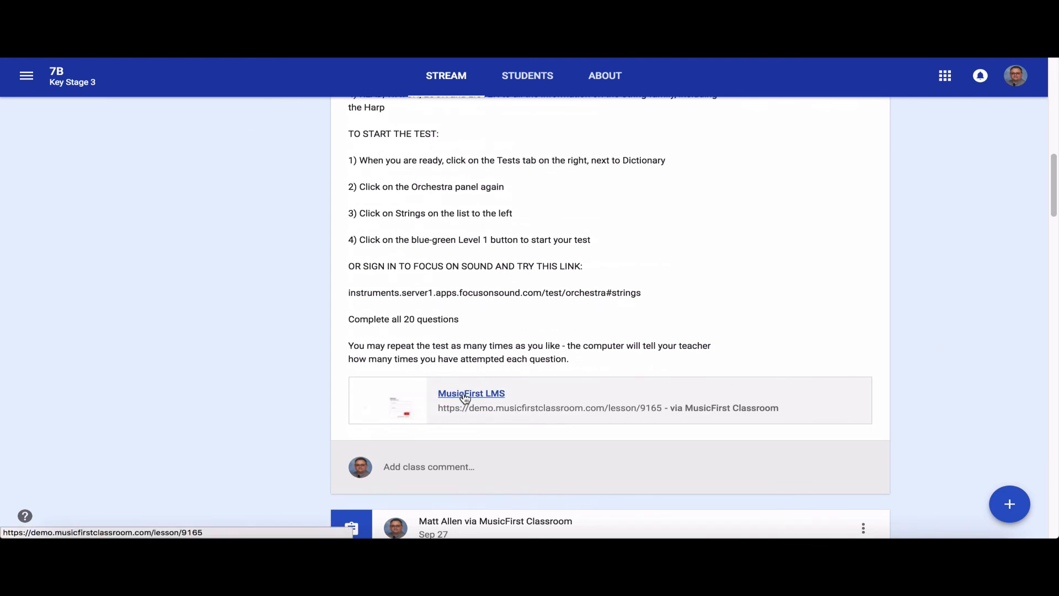
left_click(471, 393)
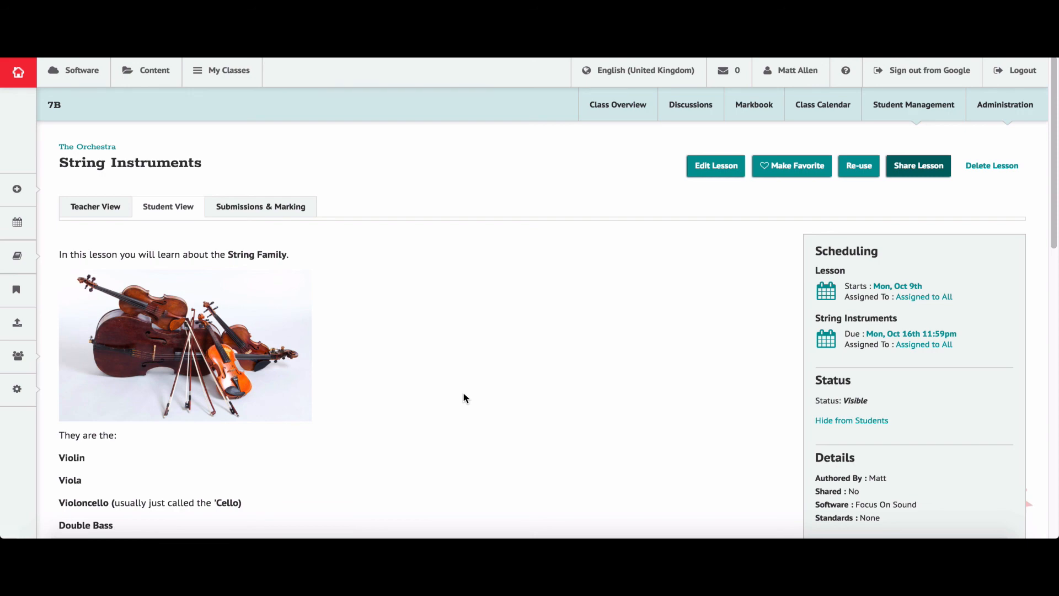
- View the String Instruments student content introducing violin, viola, cello and double bass
scroll("down", 3)
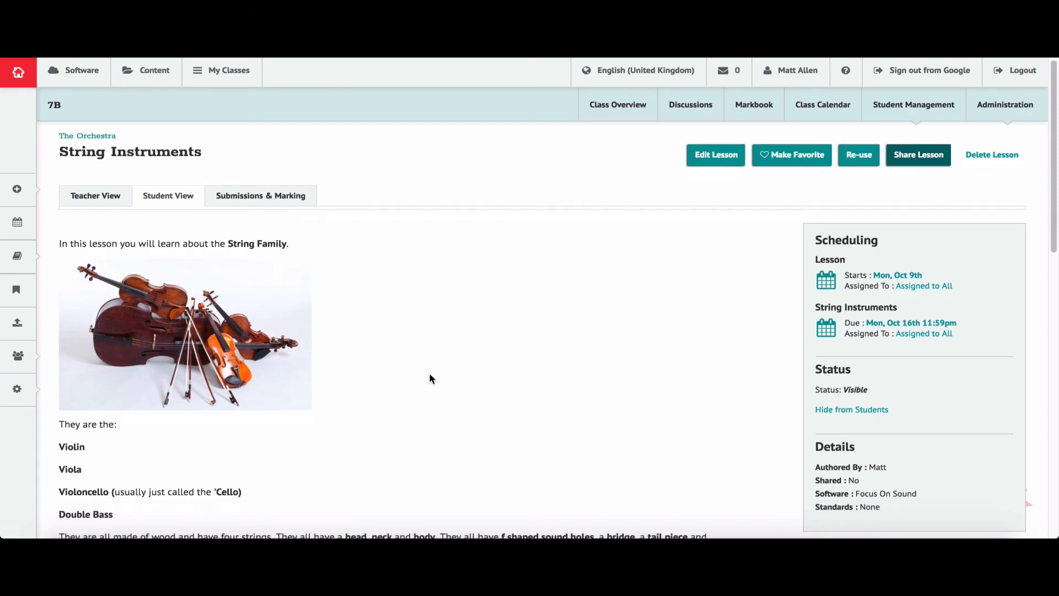